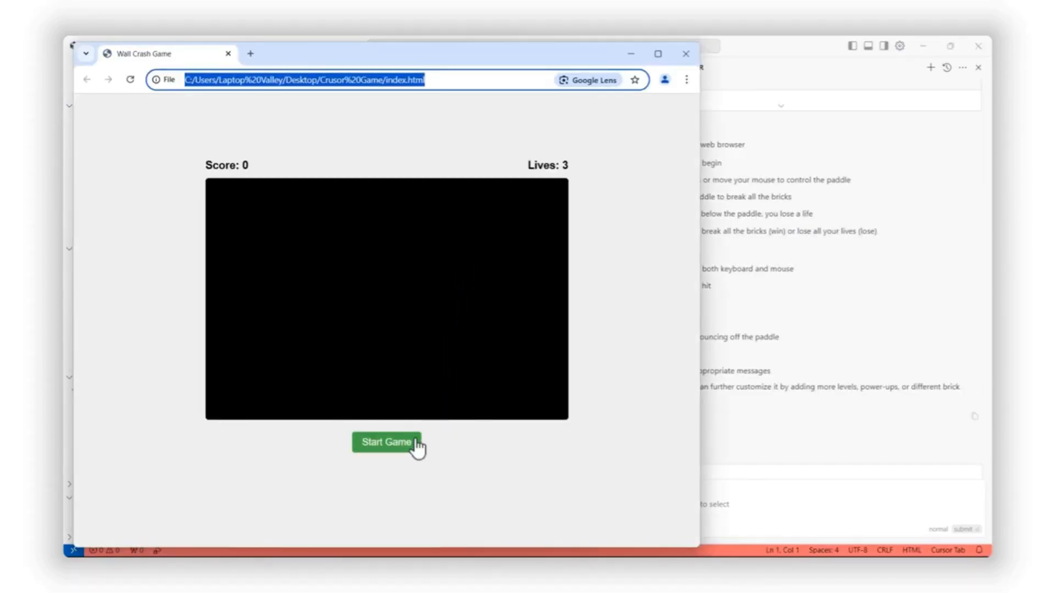
Start the Wall Crash brick-breaker game and break bricks to reach a score of 70.
left_click(387, 443)
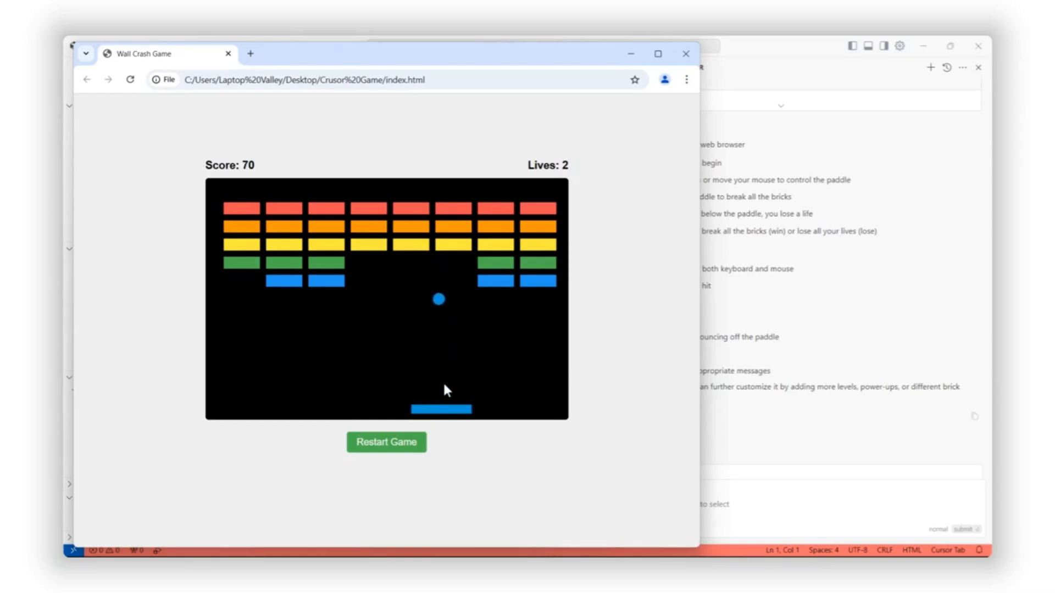
mouse_move(389, 389)
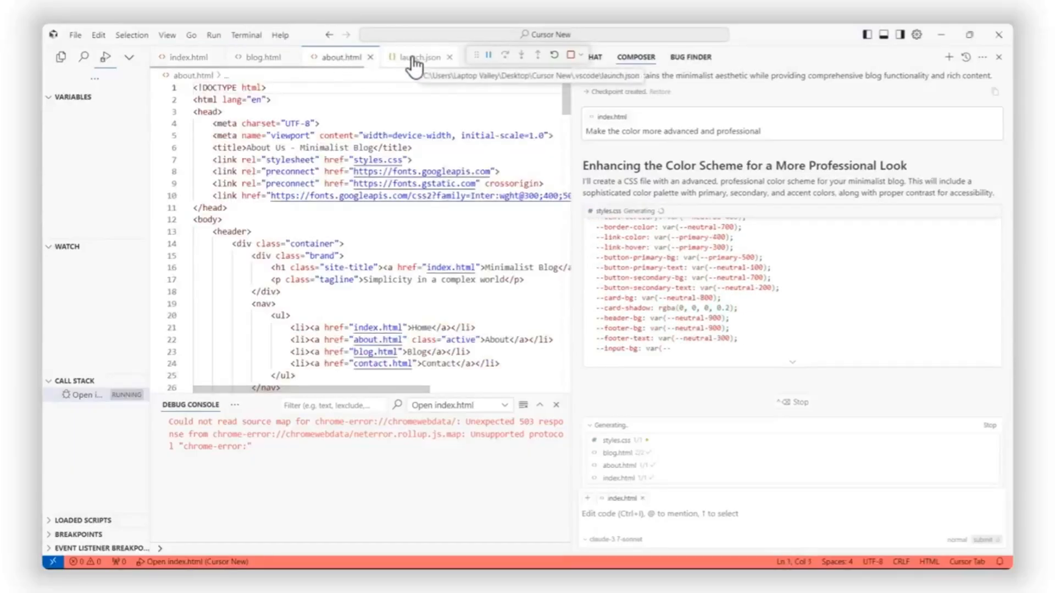
Open the launch configuration and preview the blog's About and Contact pages.
left_click(190, 57)
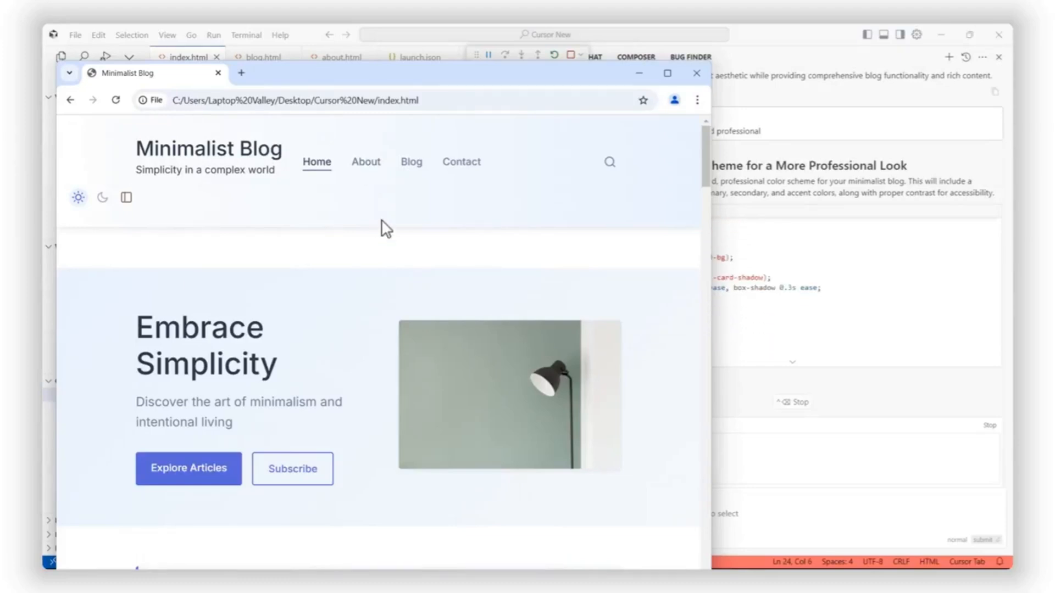
left_click(366, 162)
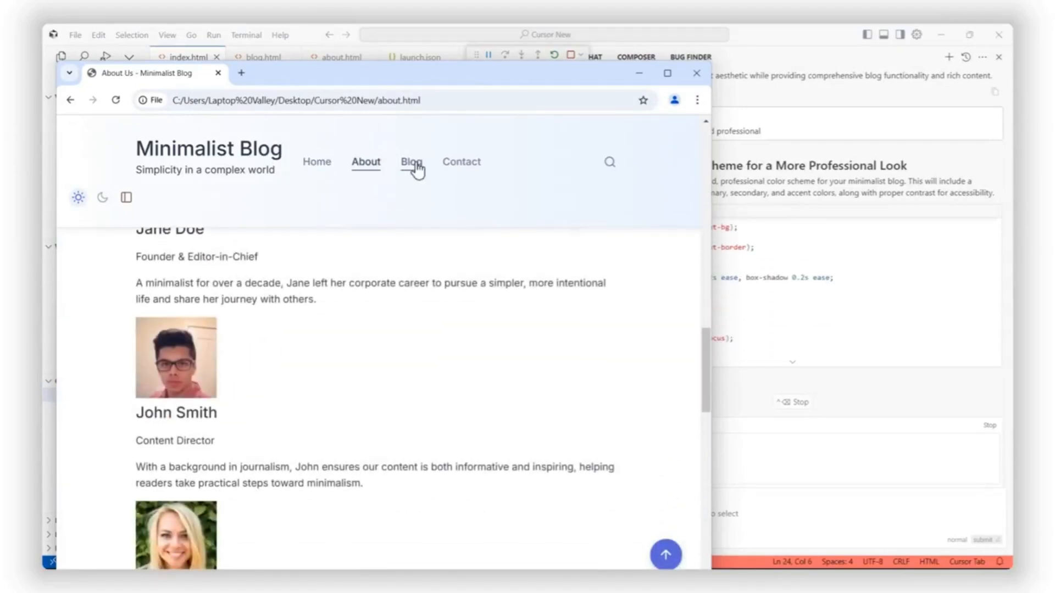
left_click(579, 162)
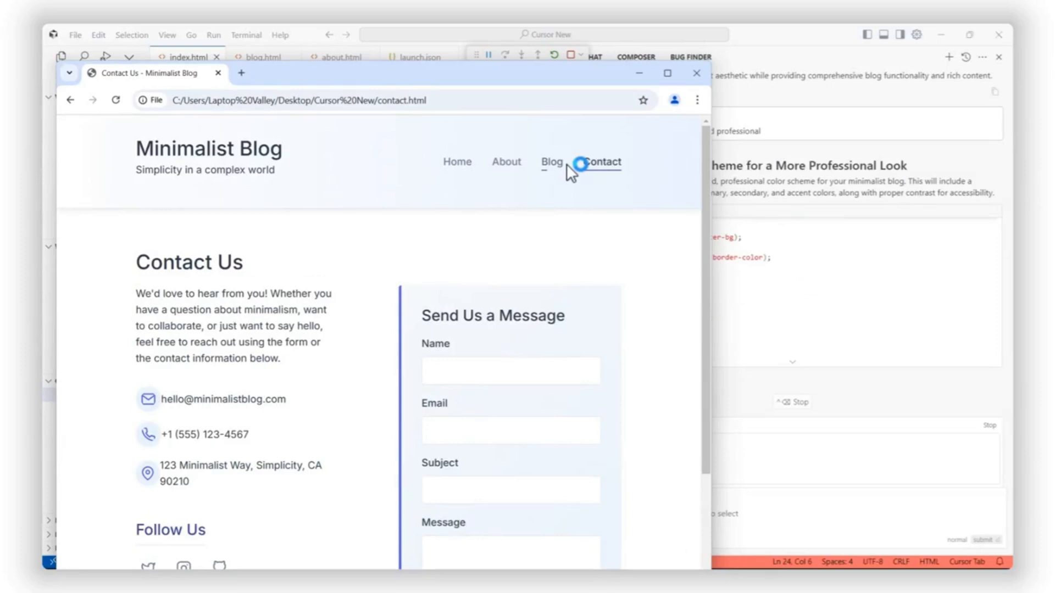
Scroll through the restyled blog and open its About page.
left_click(550, 161)
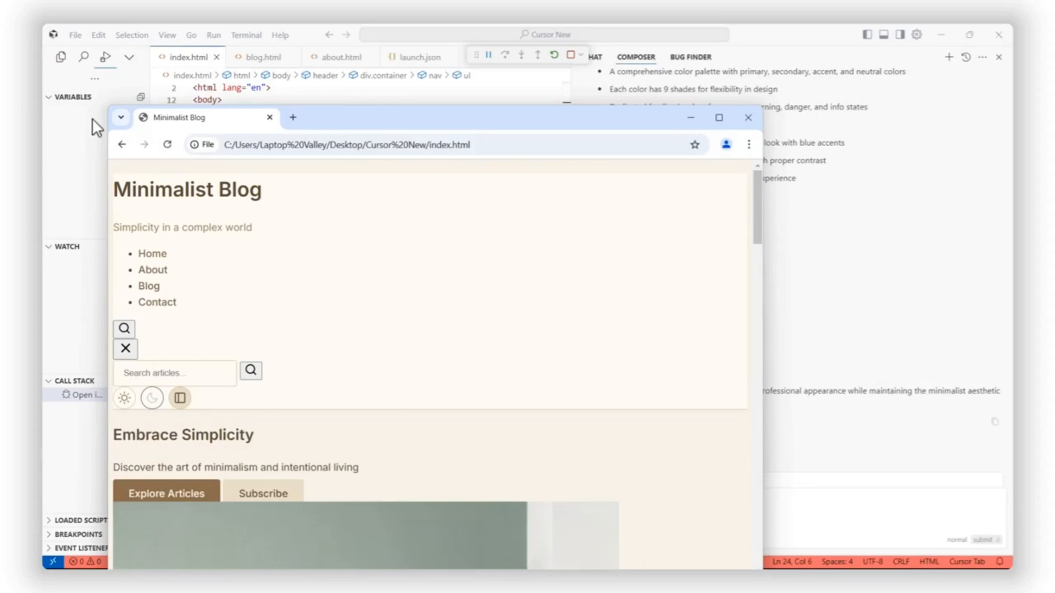
scroll("down", 3)
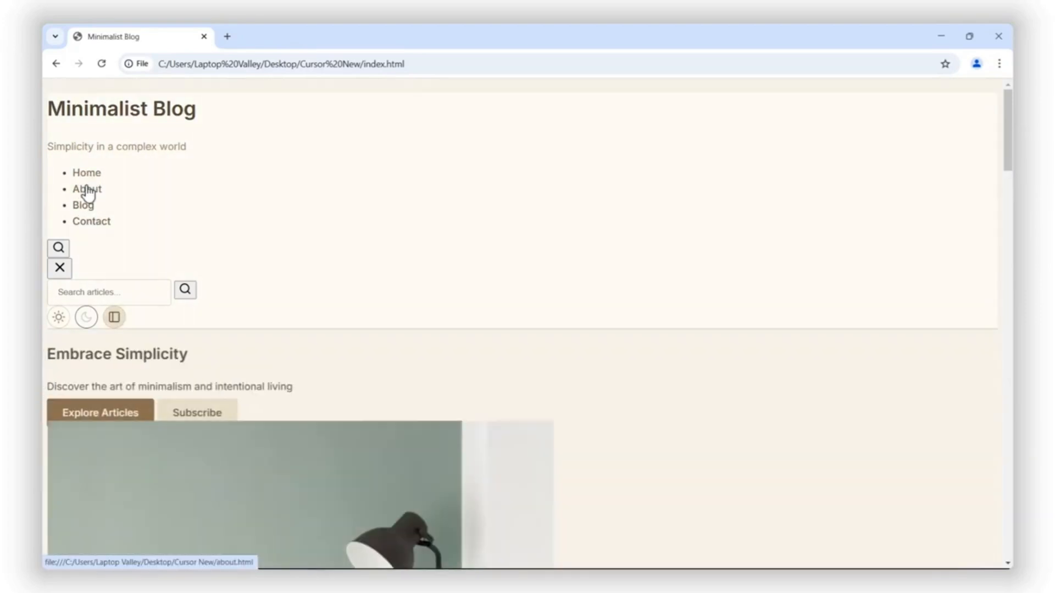
left_click(91, 221)
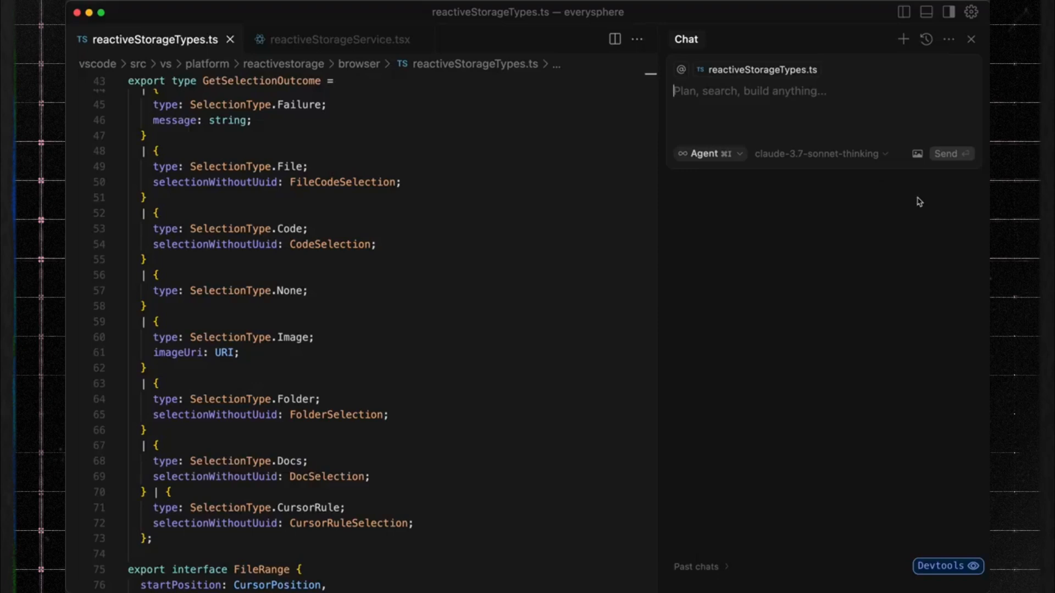
Ask the agent: 'Could you add a dropdown to for people to turn off confirmation for terminal commands'.
type("Could you add a dropdown to for people to turn off confirmation for terminal commands?")
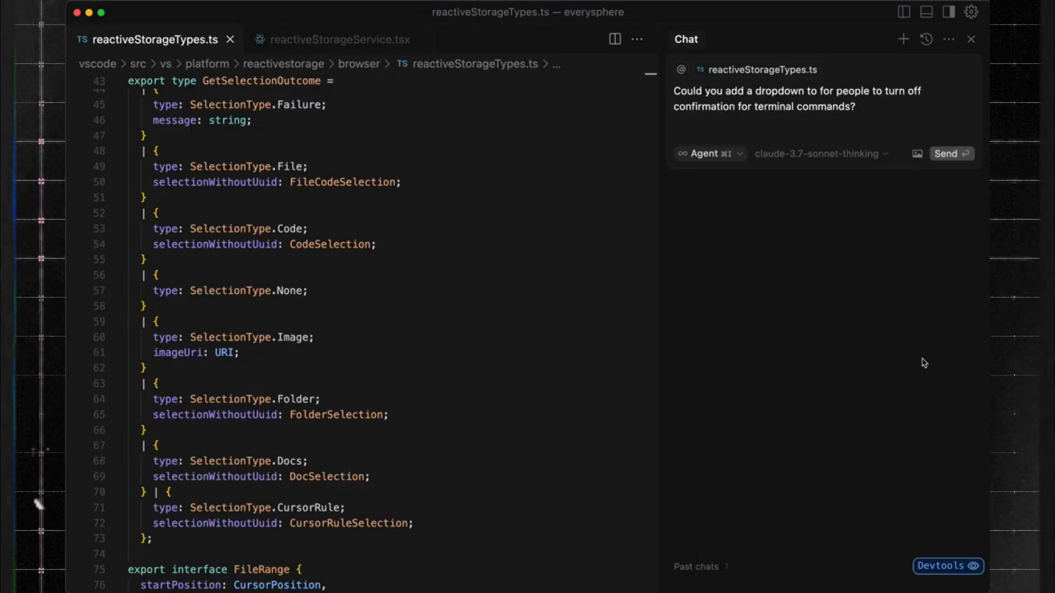
left_click(951, 152)
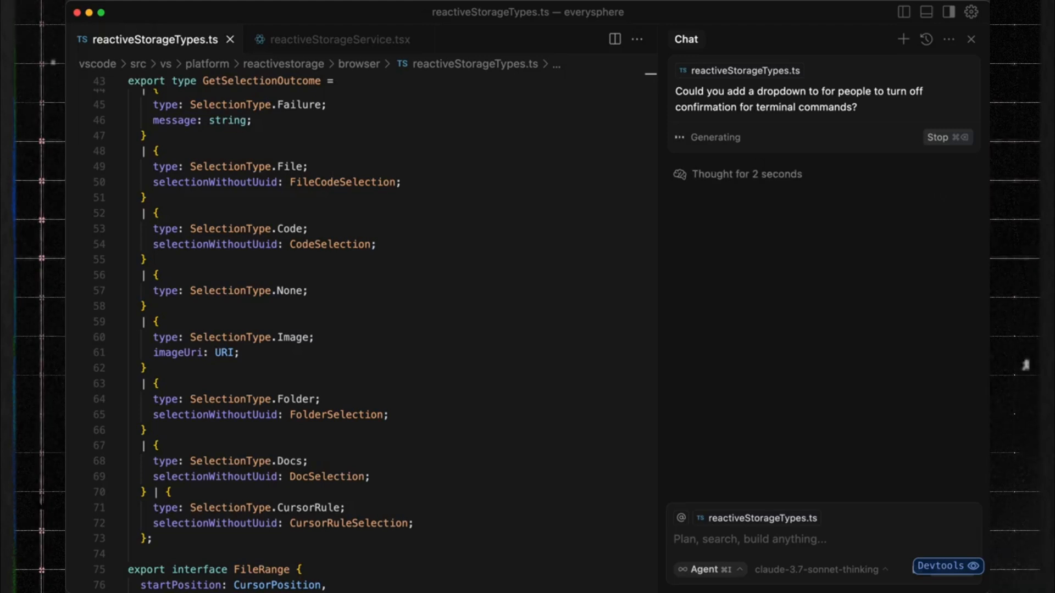
mouse_move(1024, 404)
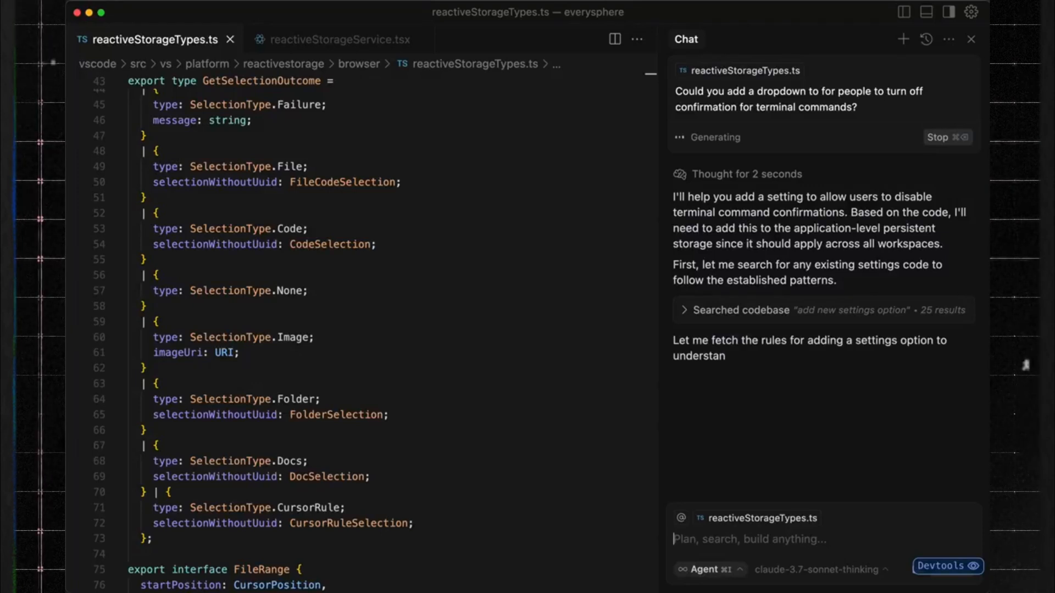
scroll("down", 3)
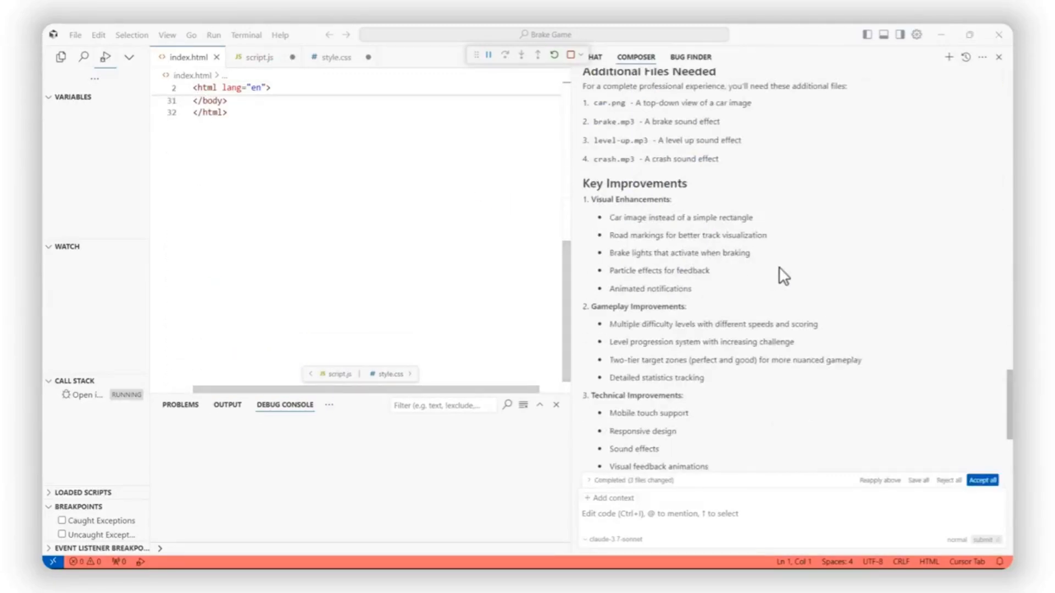
Review the Brake Game's index.html and script.js changes, then accept all edits.
scroll("down", 3)
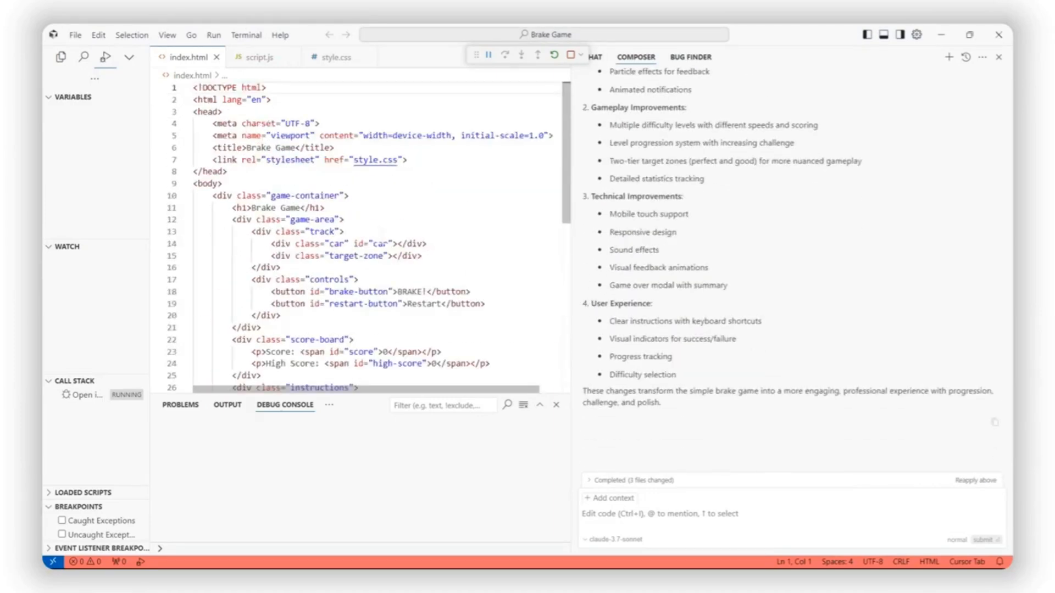
left_click(261, 58)
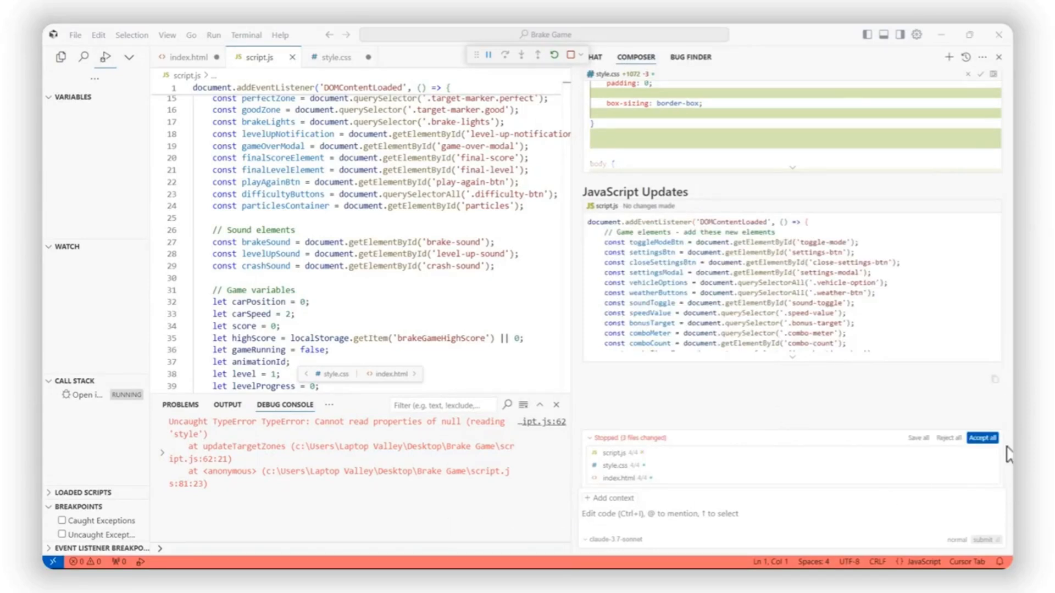
left_click(985, 438)
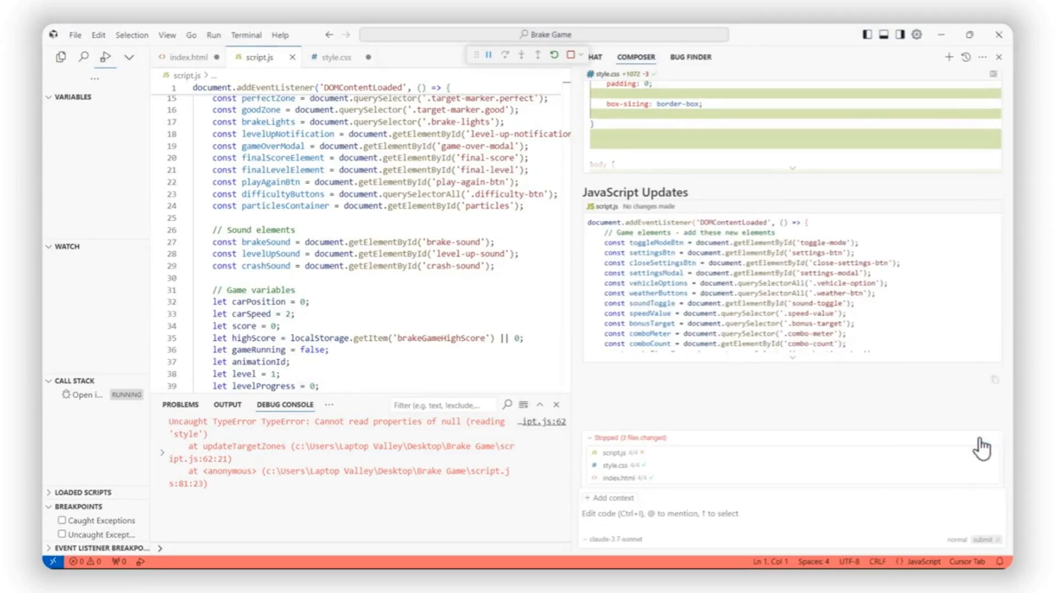
left_click(602, 438)
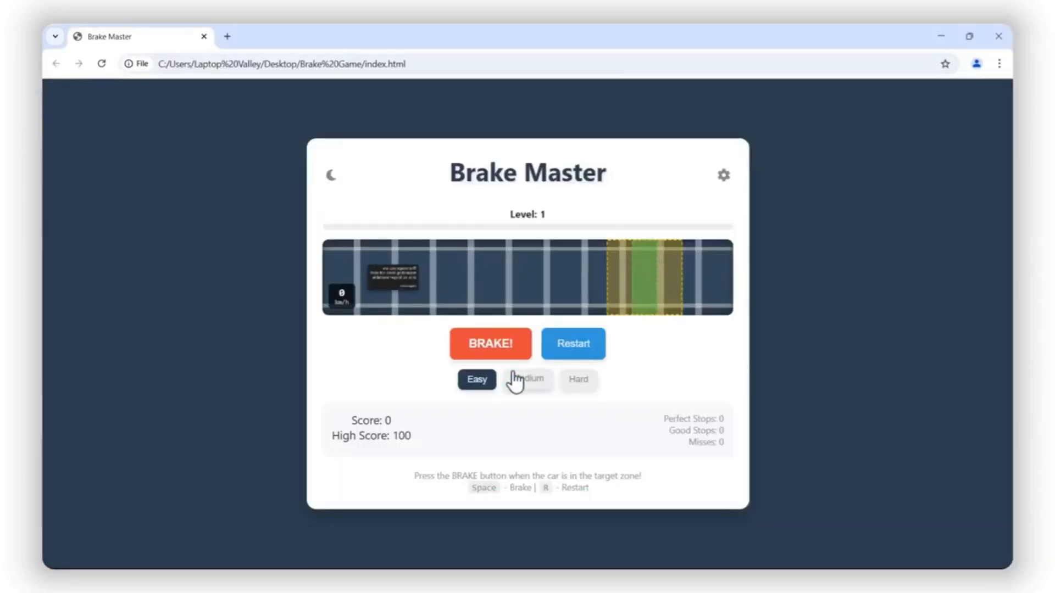
Play two Brake Master rounds to Game Over, then switch the difficulty to Hard.
left_click(490, 343)
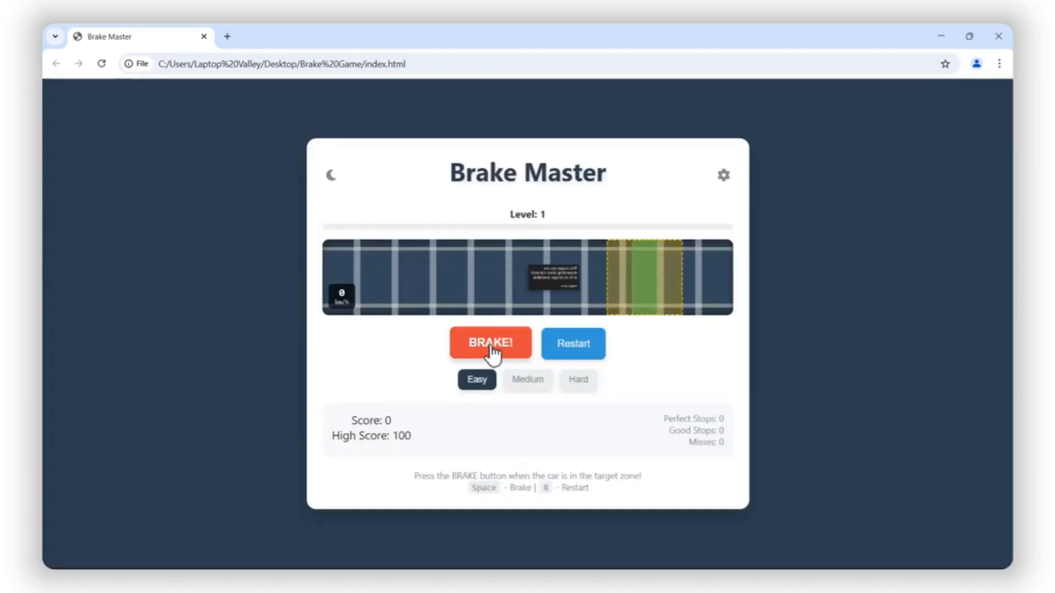
left_click(490, 343)
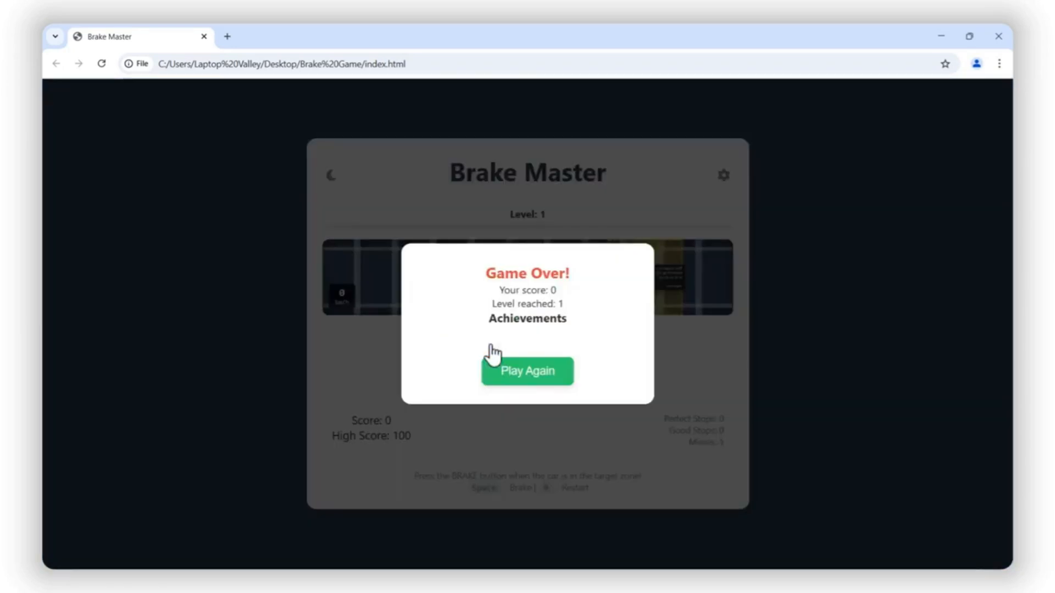
left_click(526, 370)
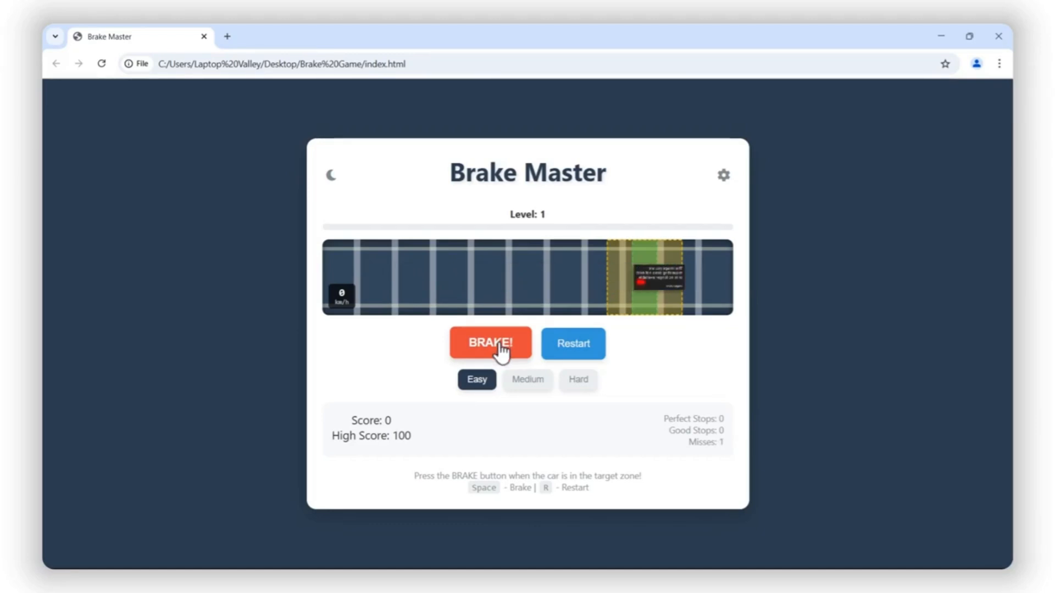
left_click(489, 343)
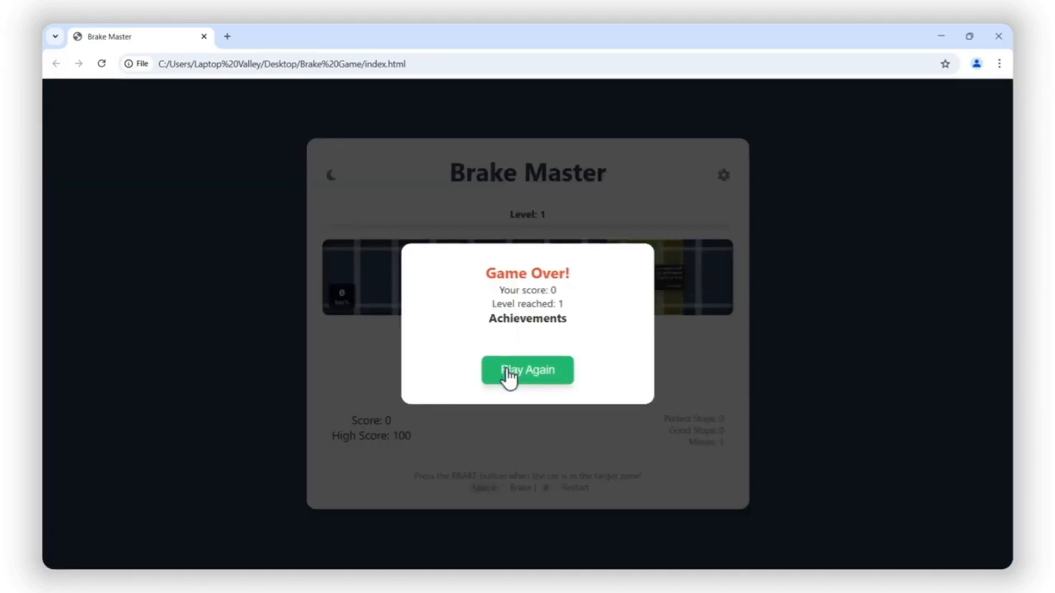
left_click(526, 370)
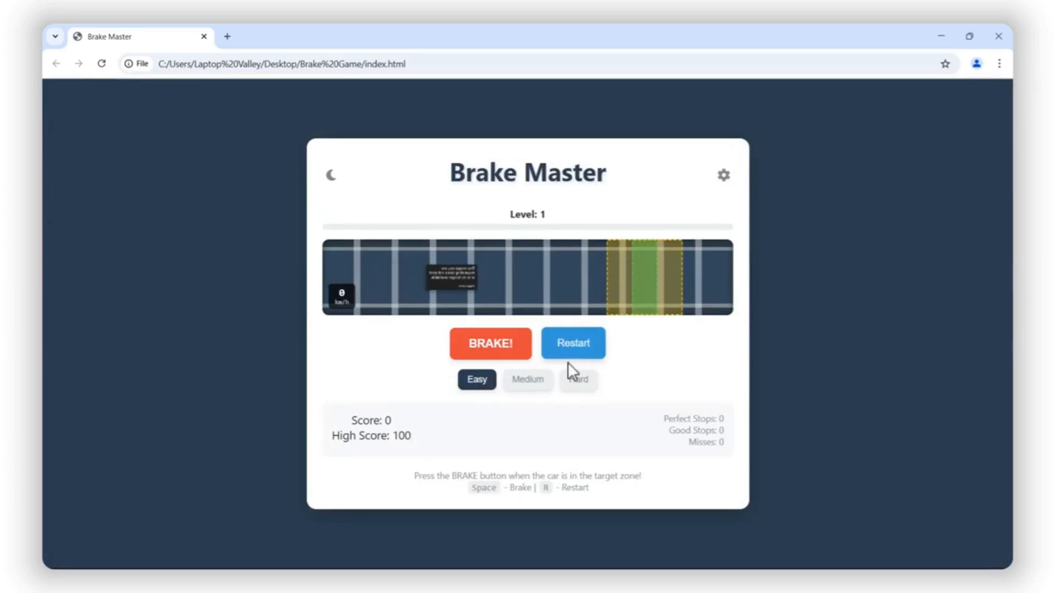
left_click(578, 379)
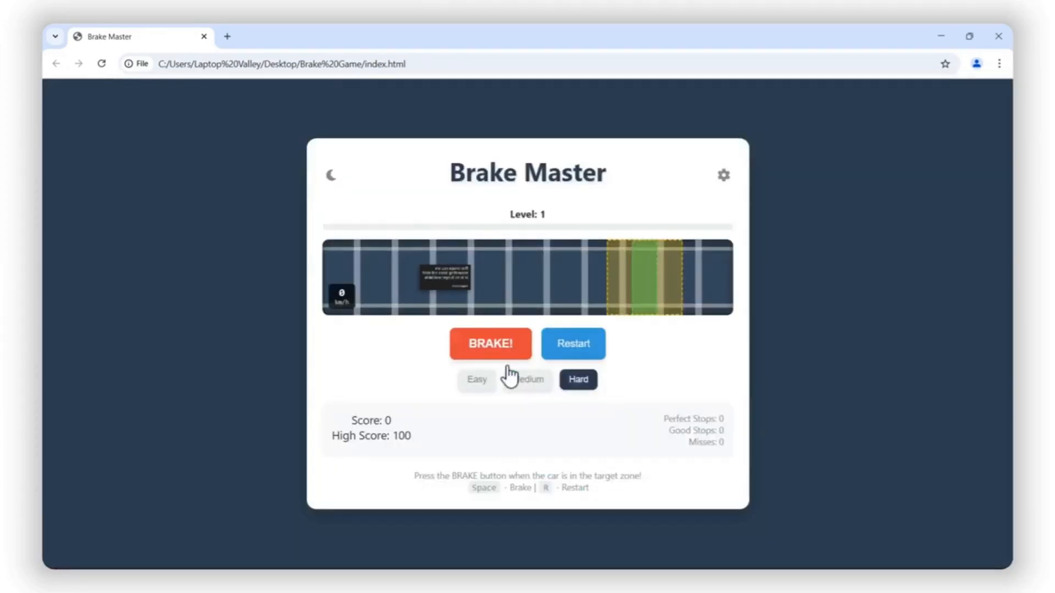
left_click(578, 380)
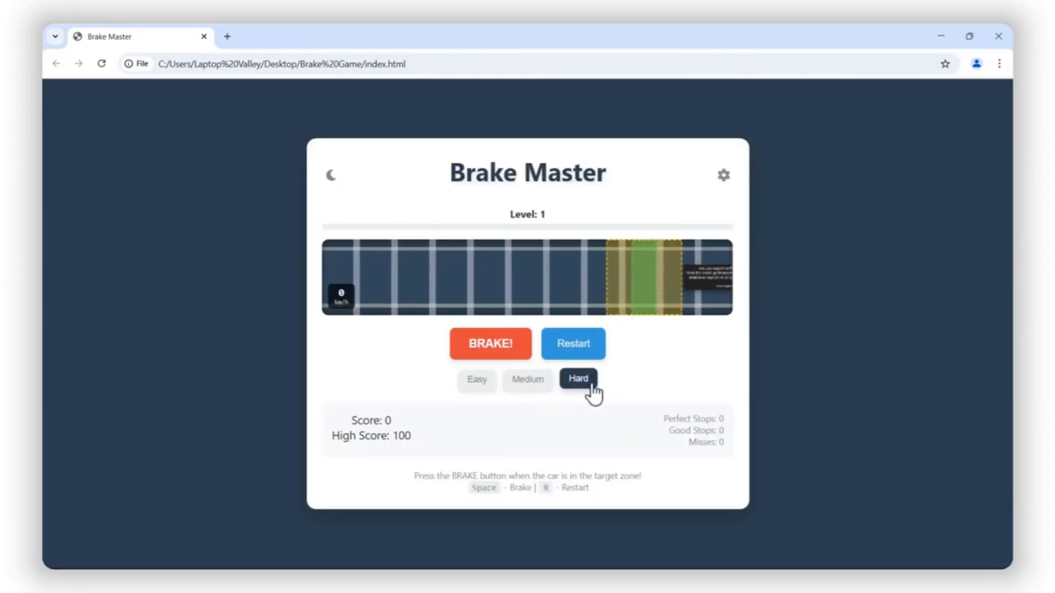